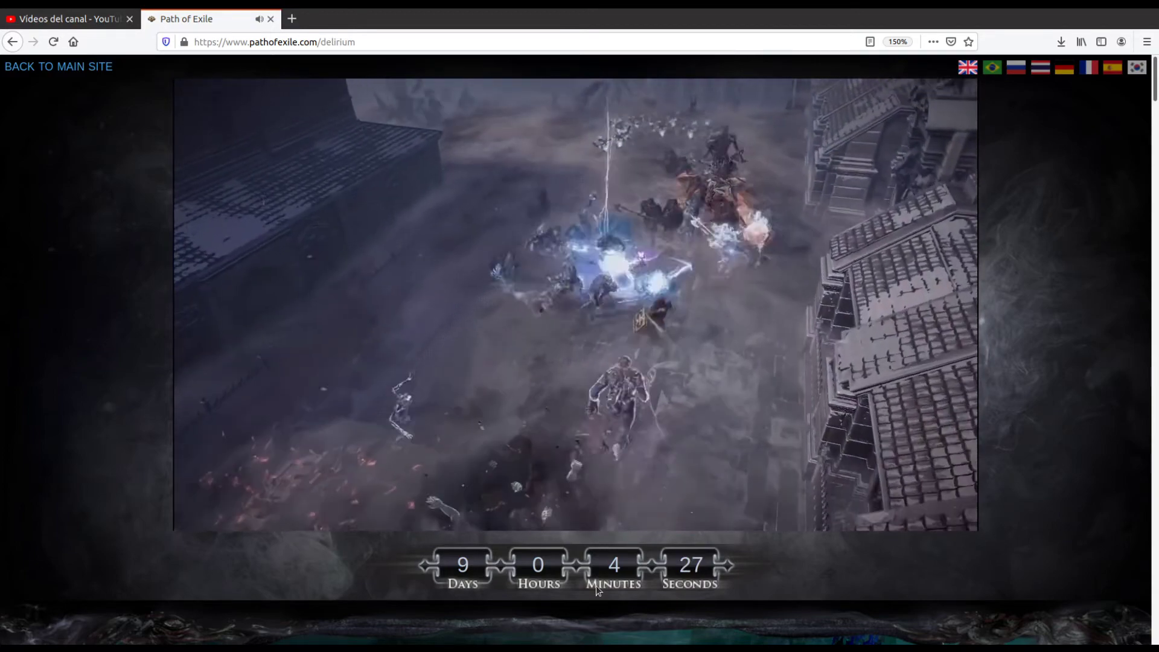
Step: Scroll past the trailer and Delirium intro down to the Defeat the Nightmare screenshots
scroll("down", 3)
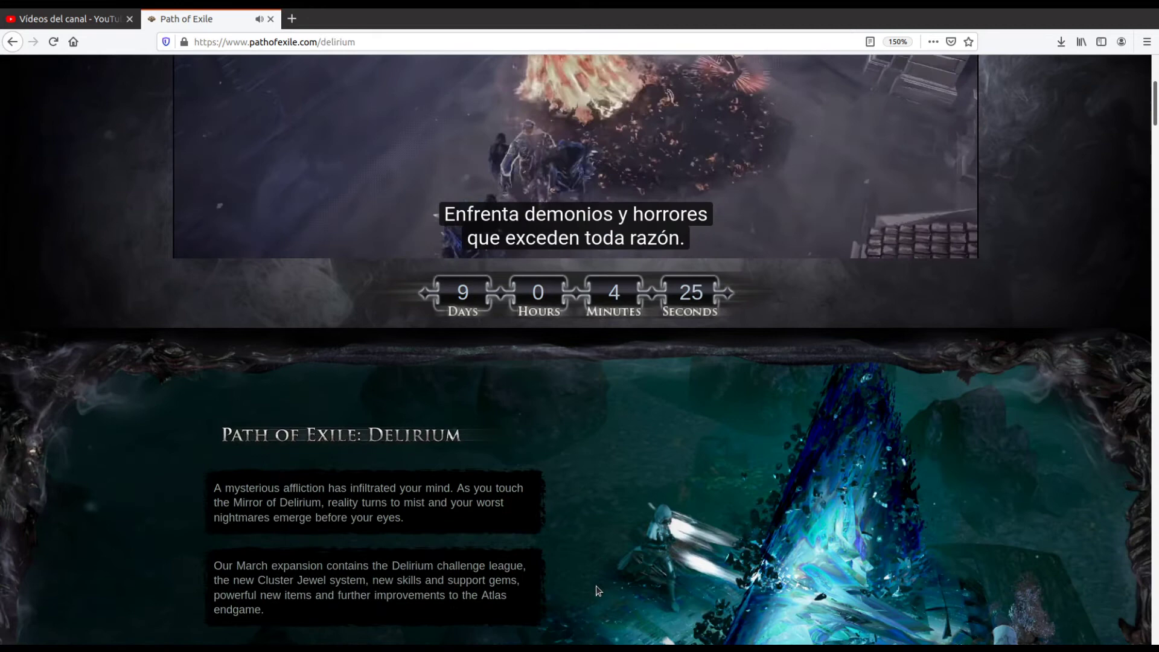
scroll("down", 3)
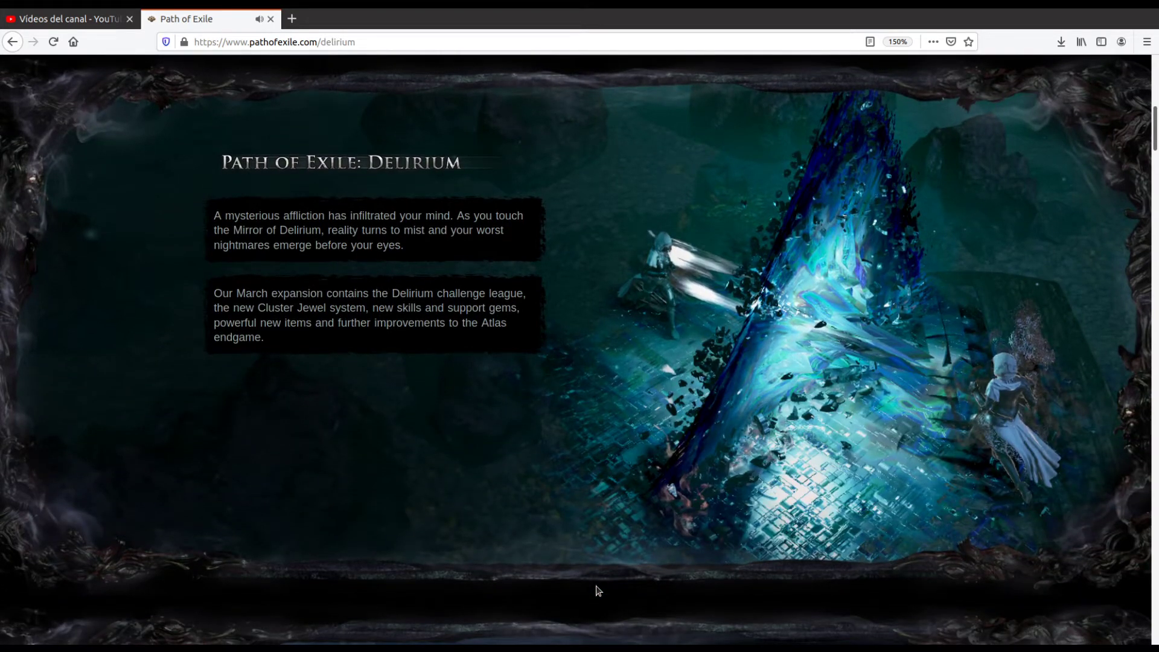
scroll("down", 3)
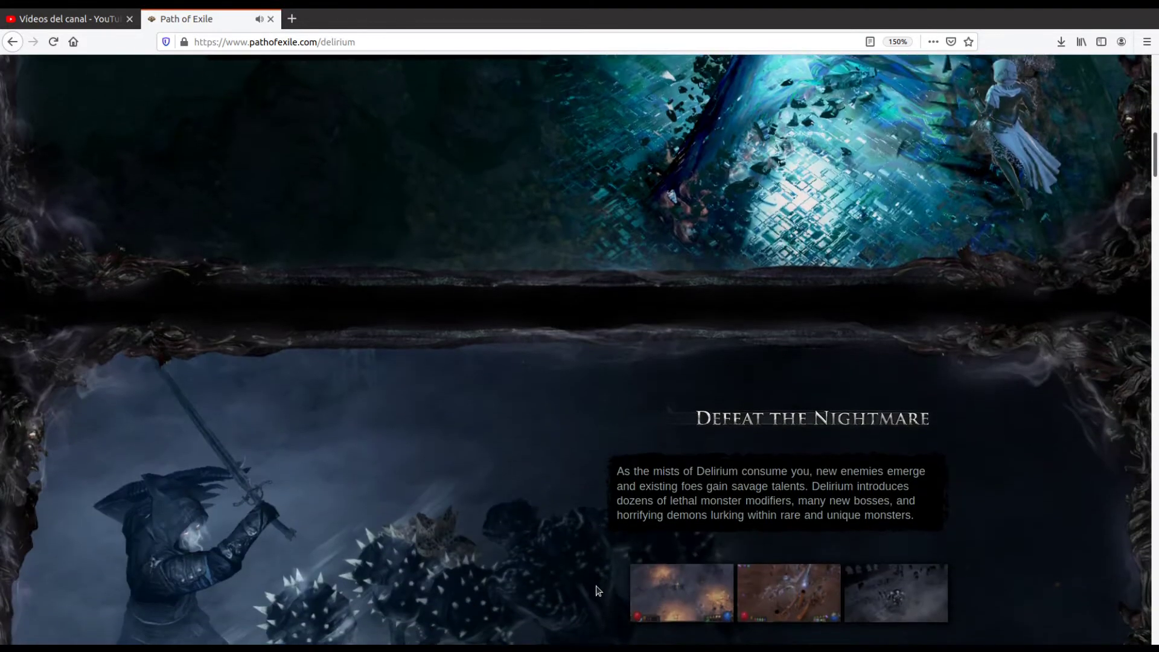
scroll("down", 3)
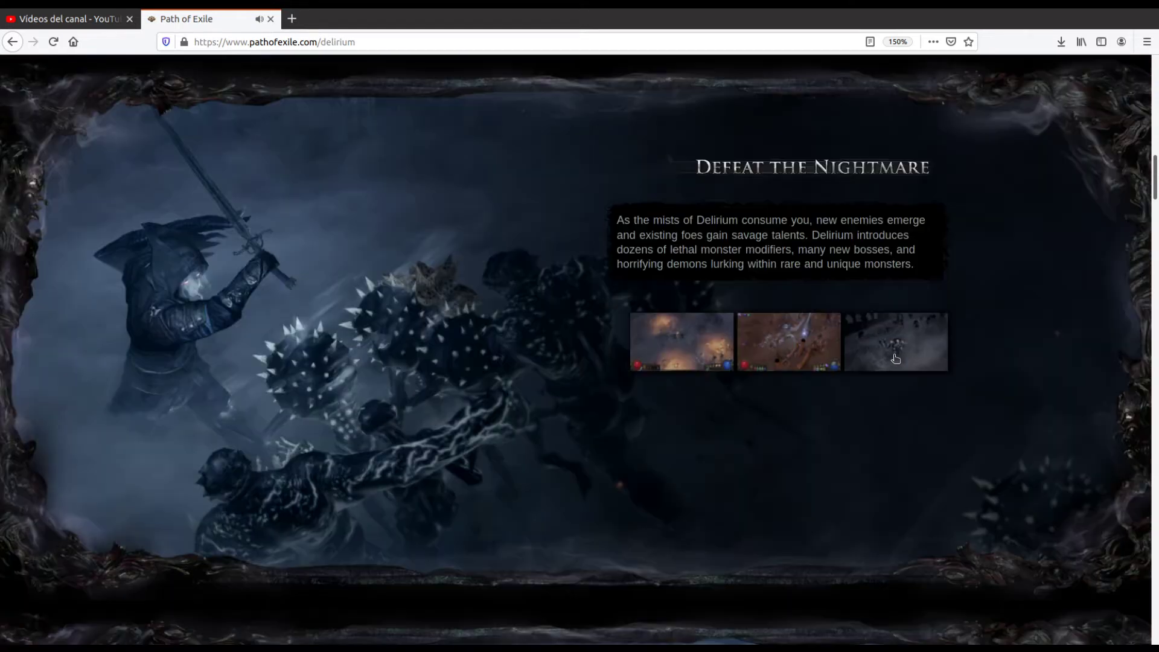
Step: Reach Plunge into the Horror and enlarge its first gameplay screenshot
scroll("down", 3)
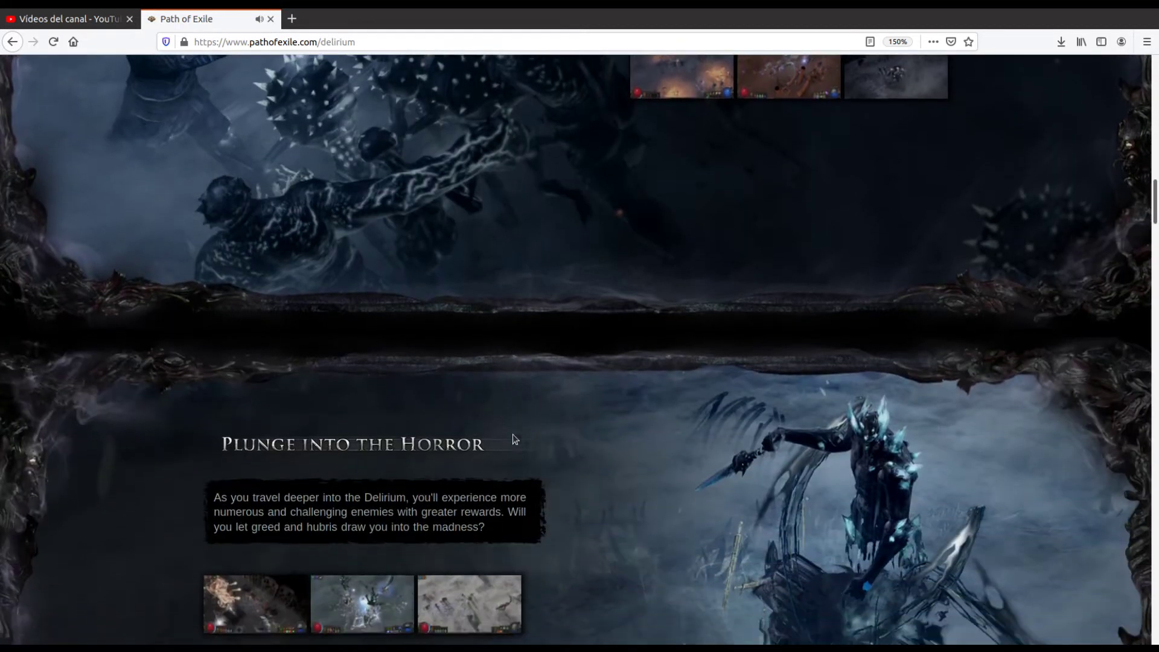
scroll("down", 3)
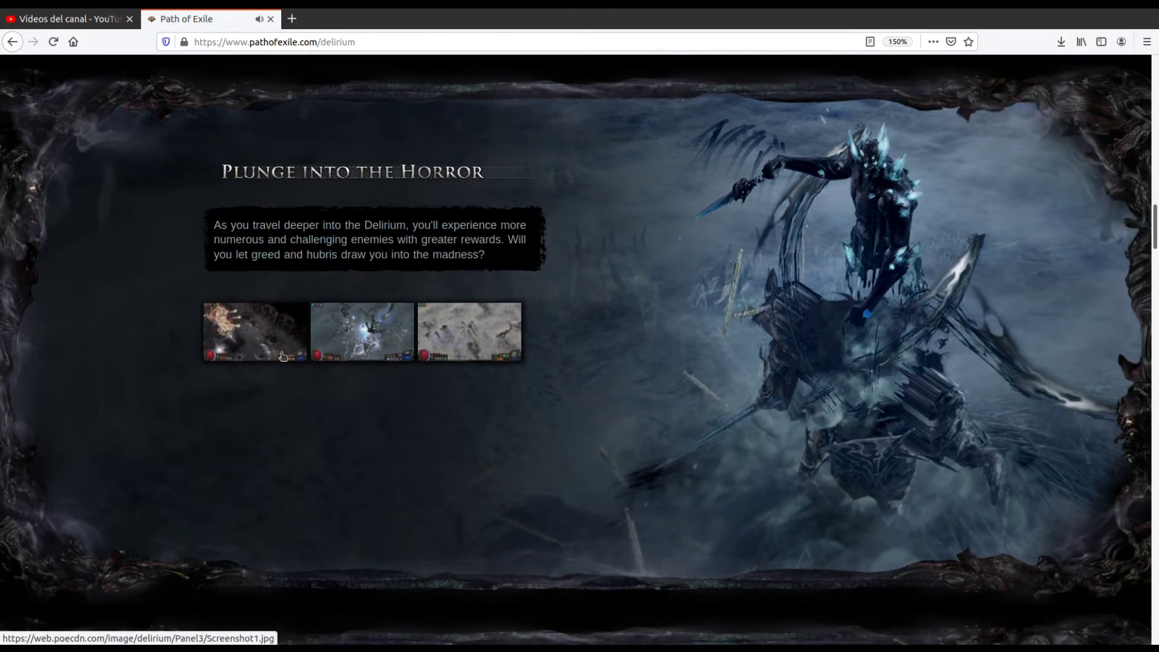
left_click(255, 331)
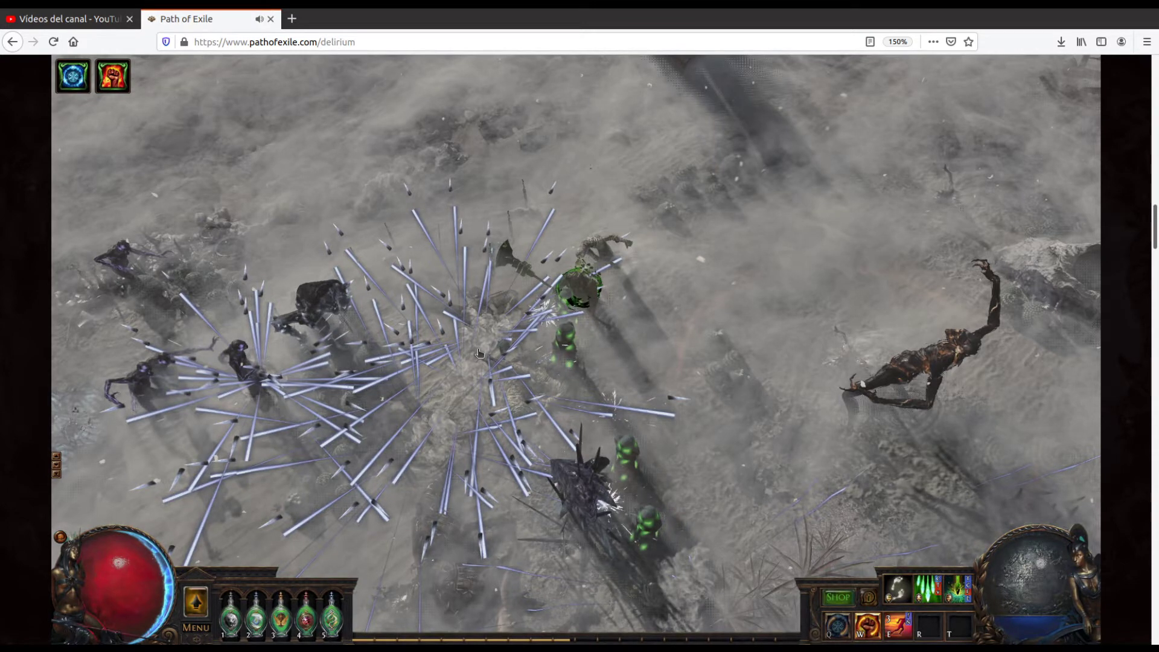
Step: Scroll past Terror Permeates Wraeclast to the Orbs of Delirium section
scroll("down", 3)
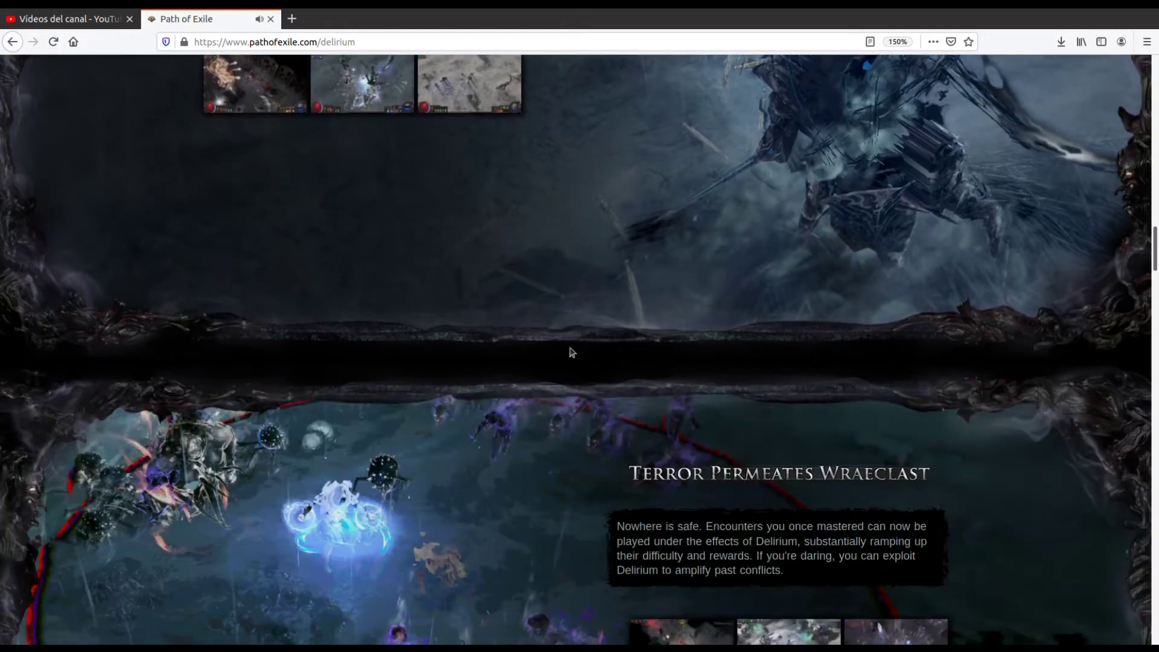
scroll("down", 3)
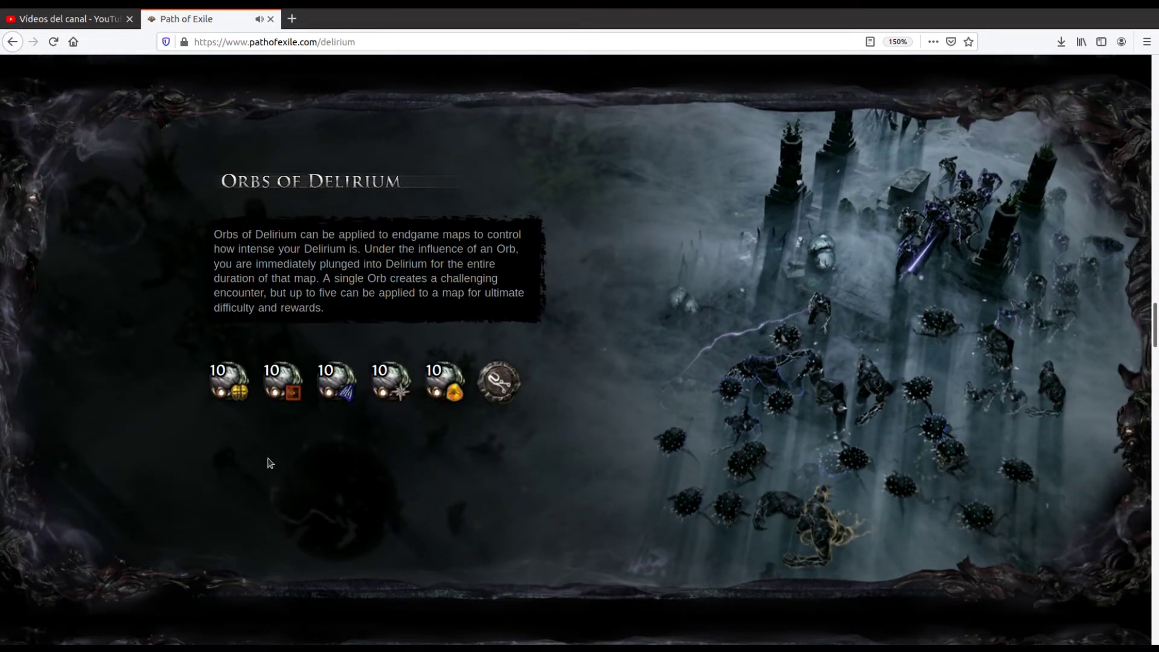
mouse_move(229, 383)
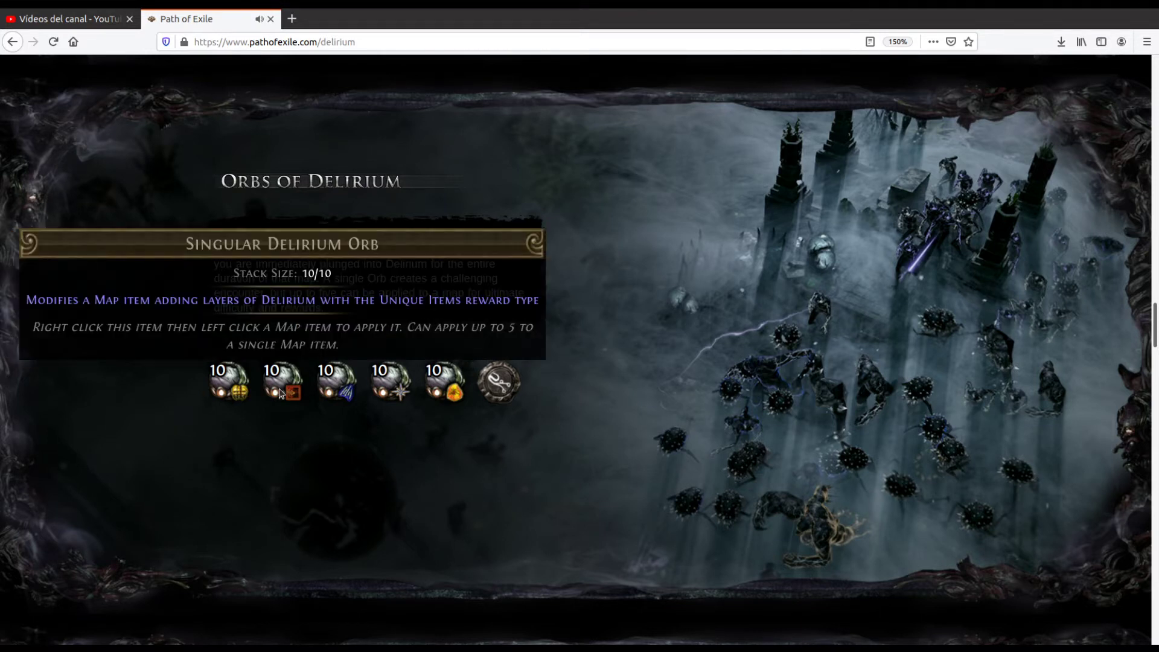
mouse_move(333, 383)
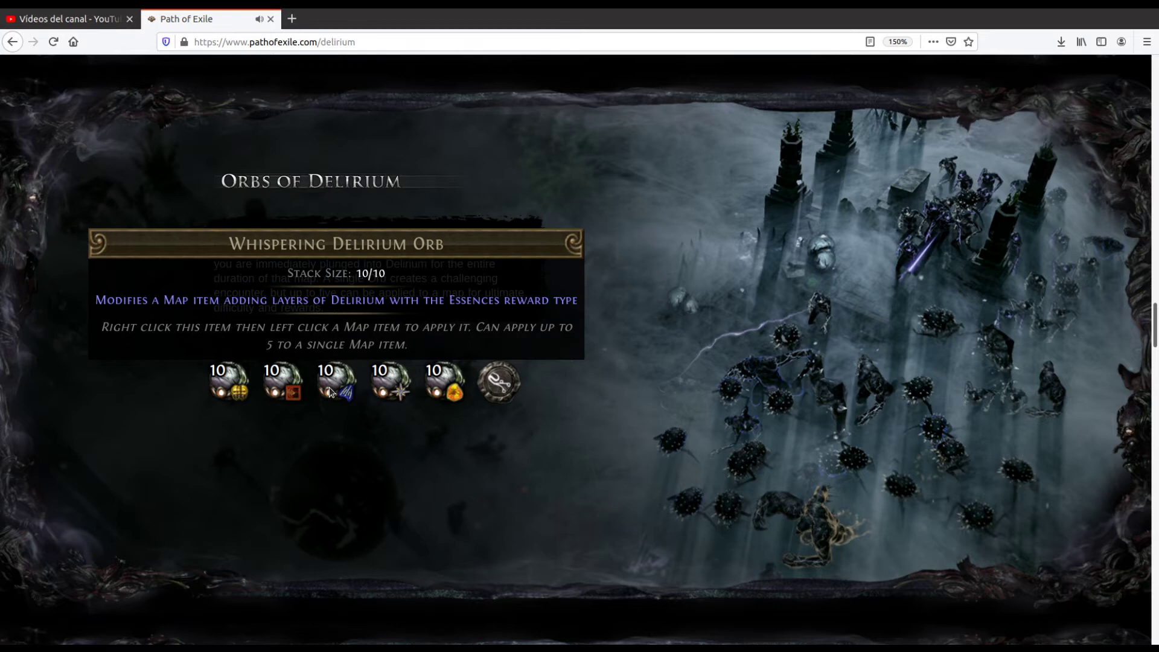
mouse_move(349, 391)
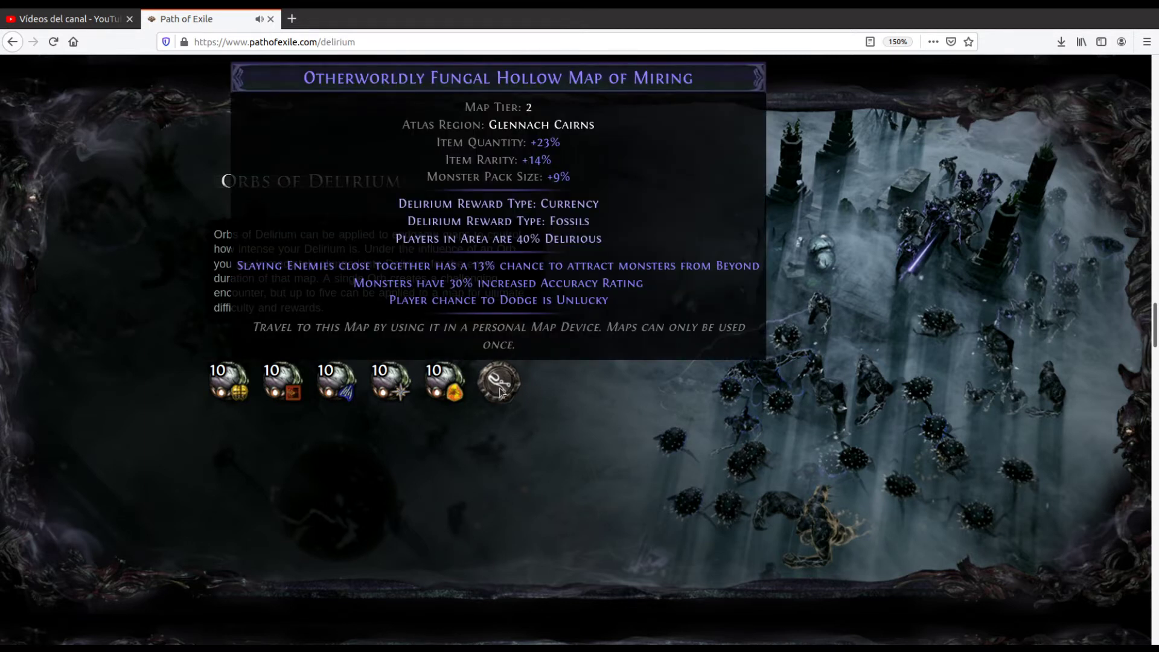
Step: Scroll down from Orbs of Delirium to The Simulacrum section
scroll("down", 3)
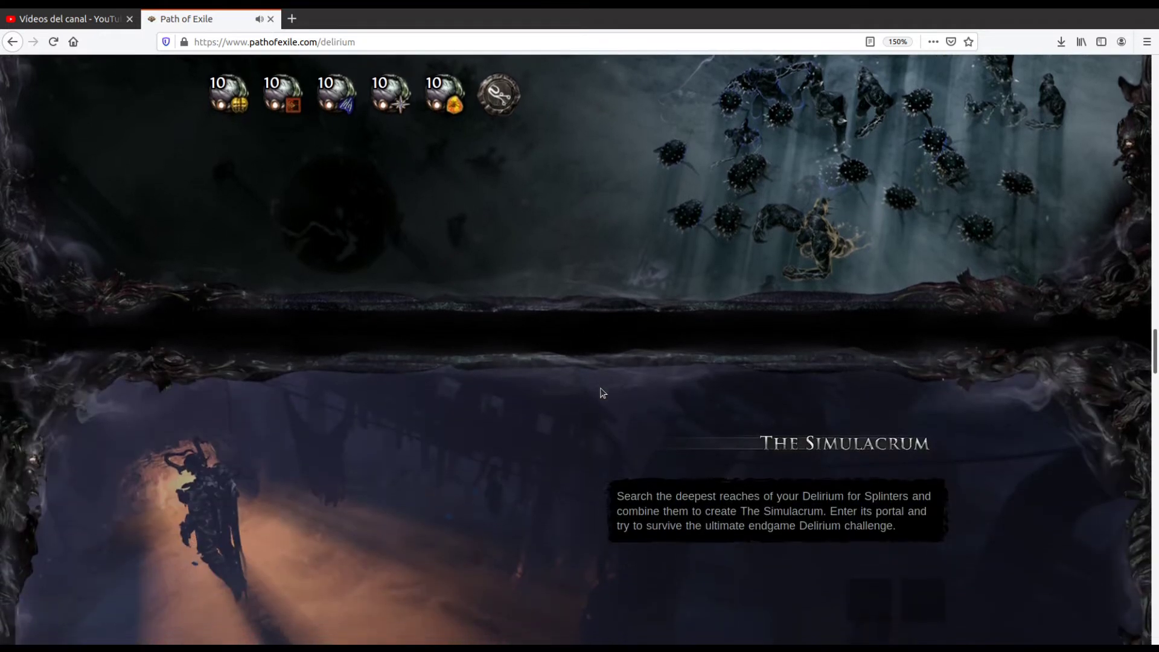
scroll("down", 3)
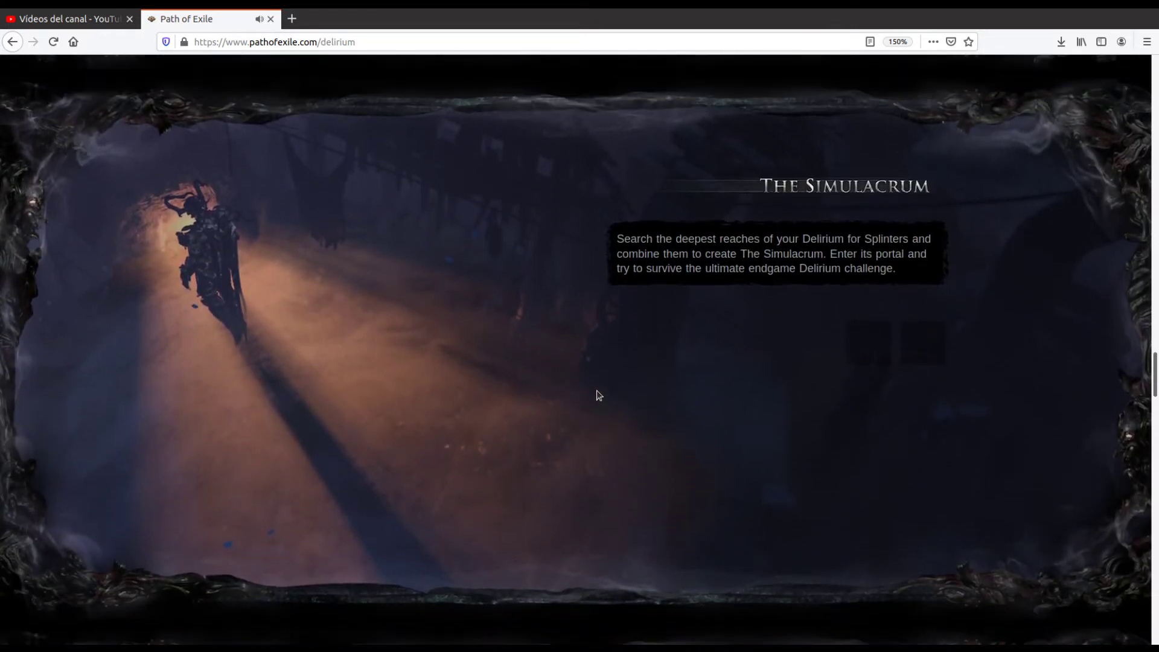
mouse_move(864, 342)
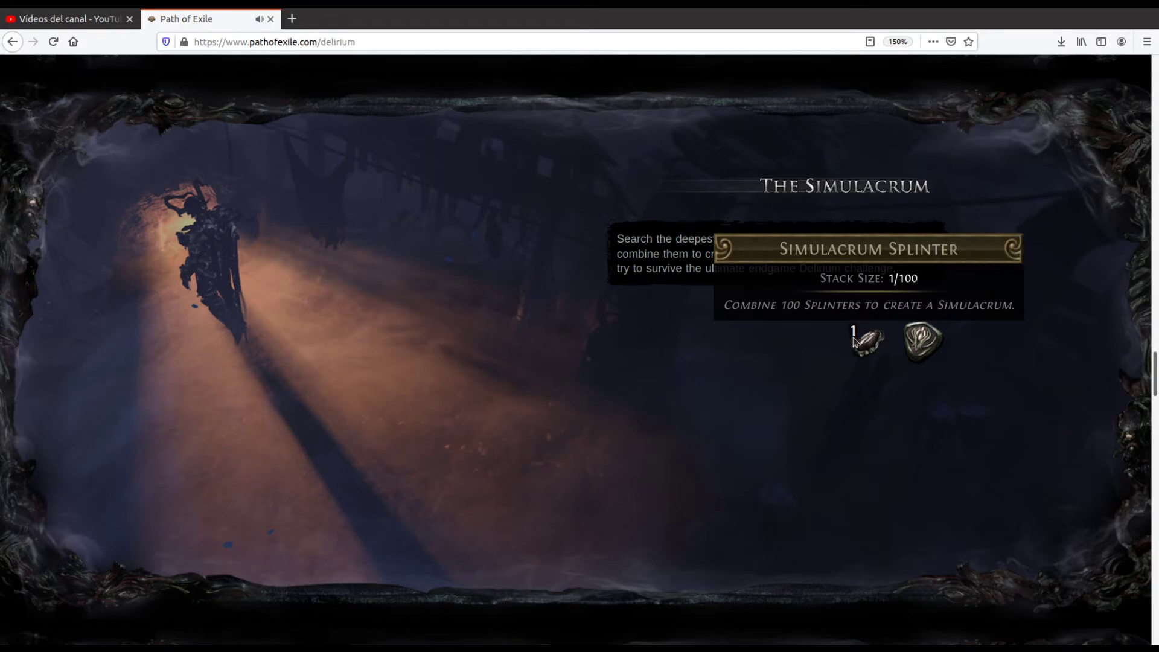
mouse_move(921, 342)
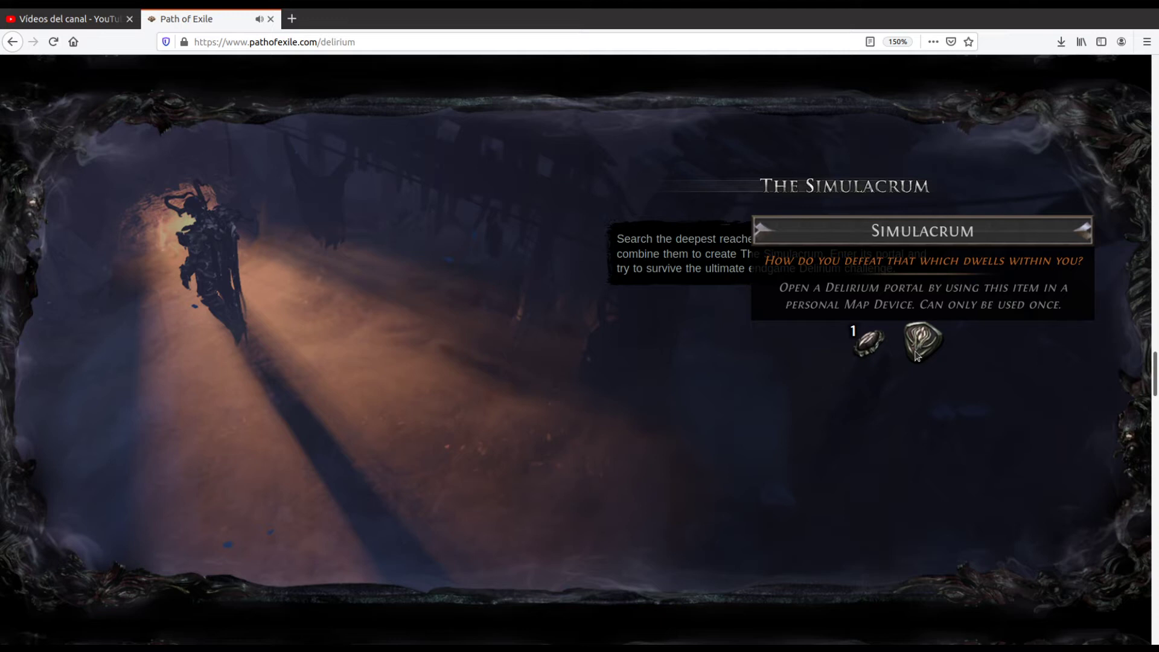
mouse_move(611, 419)
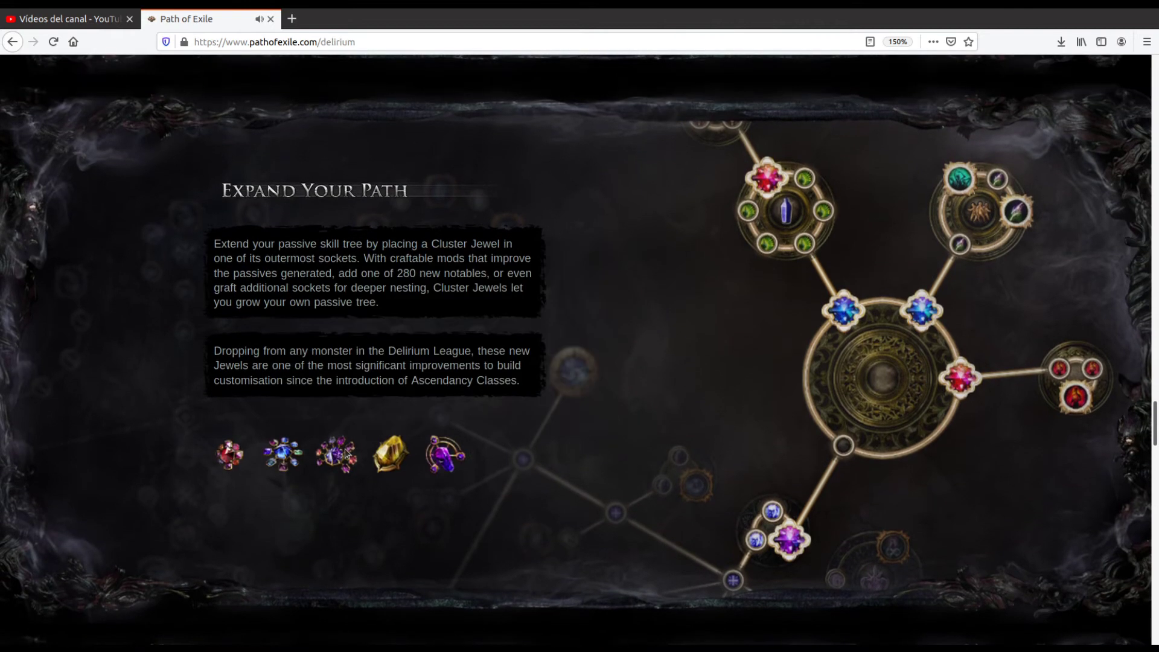
mouse_move(182, 430)
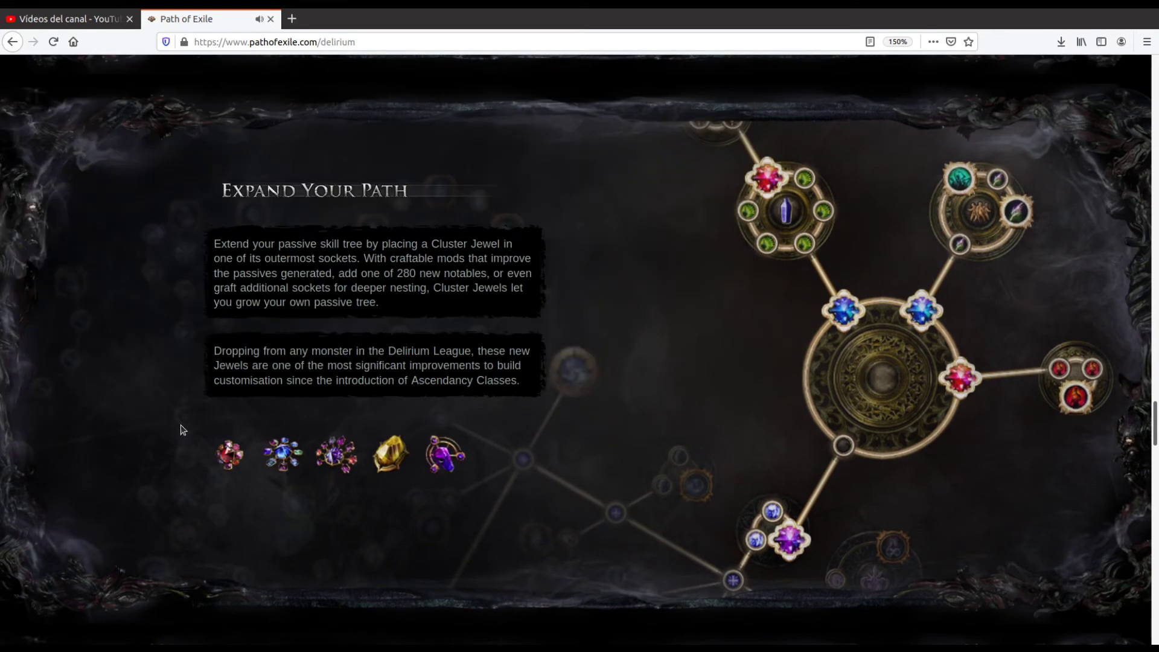
mouse_move(228, 456)
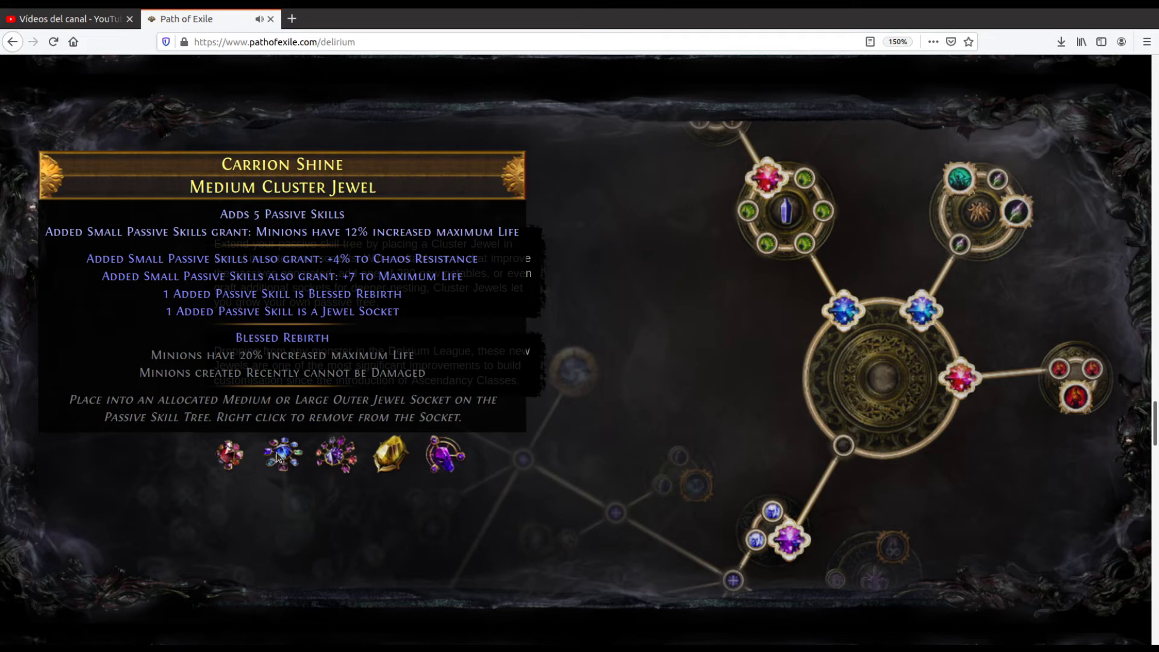
mouse_move(336, 455)
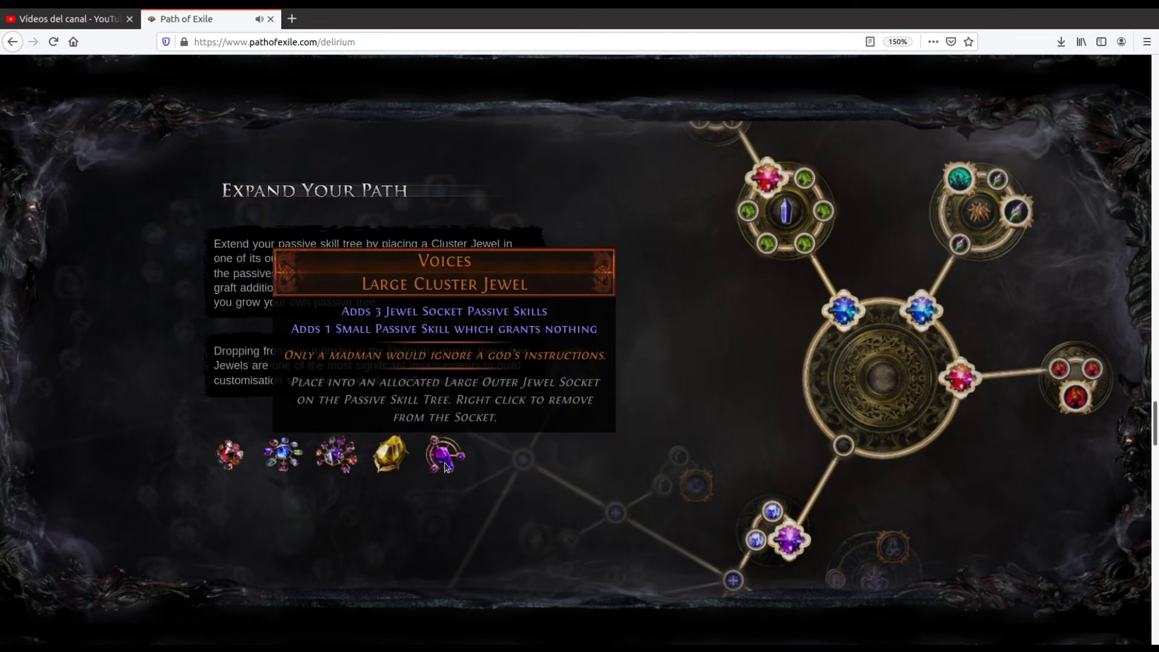
mouse_move(483, 468)
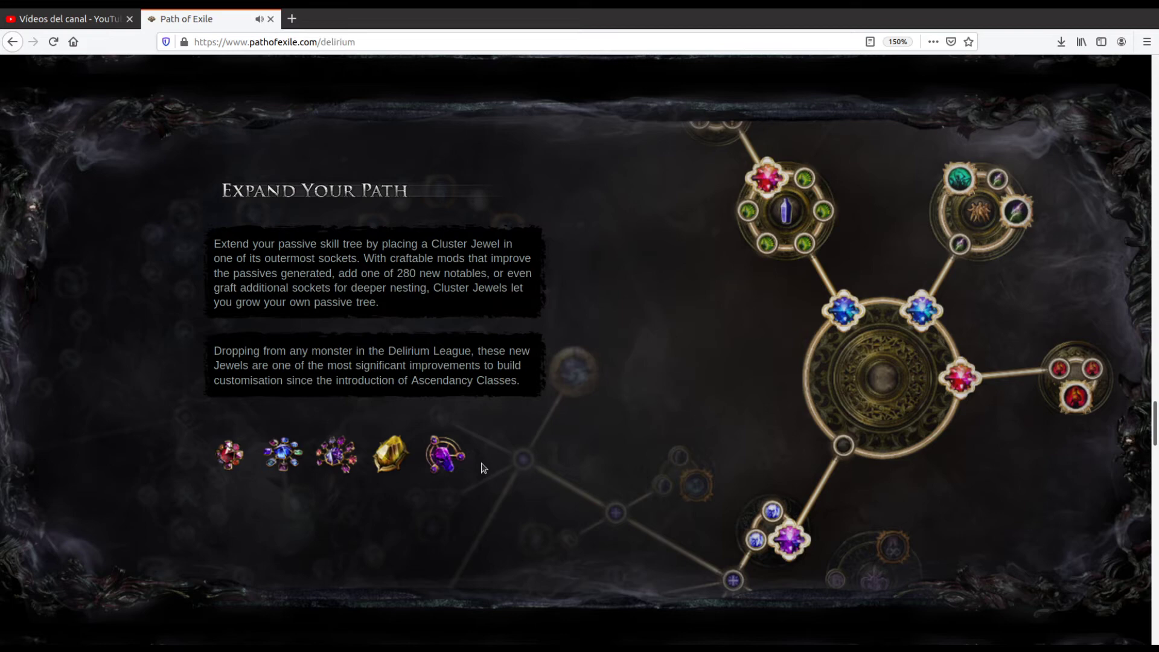
Step: Scroll past Endgame Improvements to the New Skill and Support Gems section
scroll("down", 3)
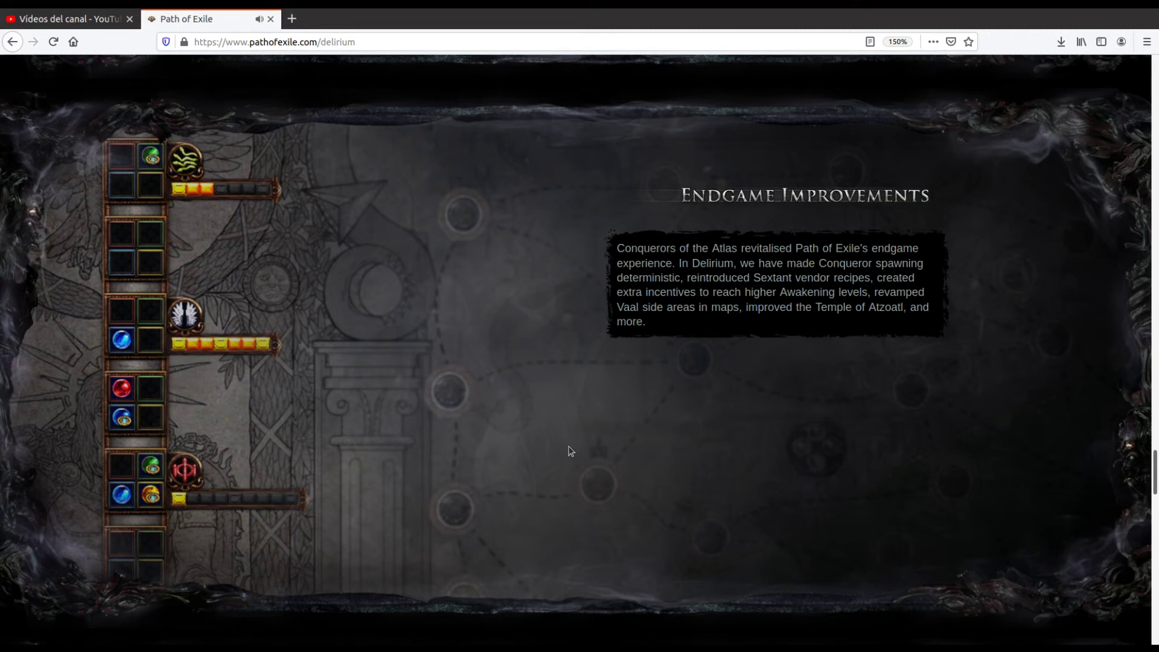
mouse_move(415, 390)
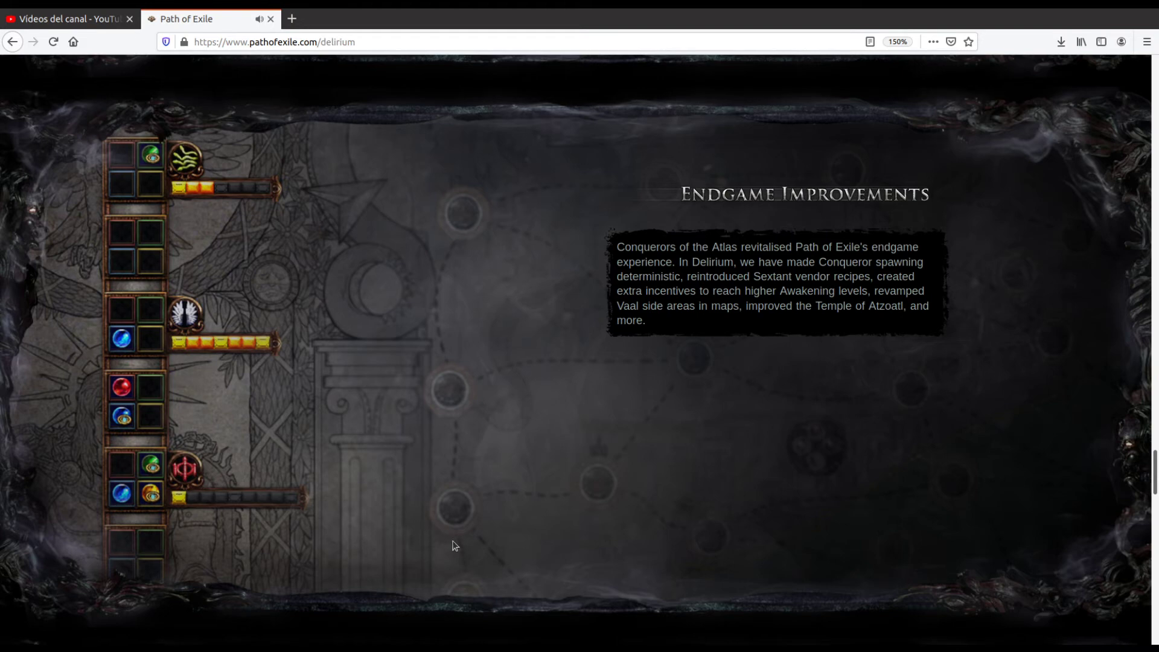
scroll("down", 3)
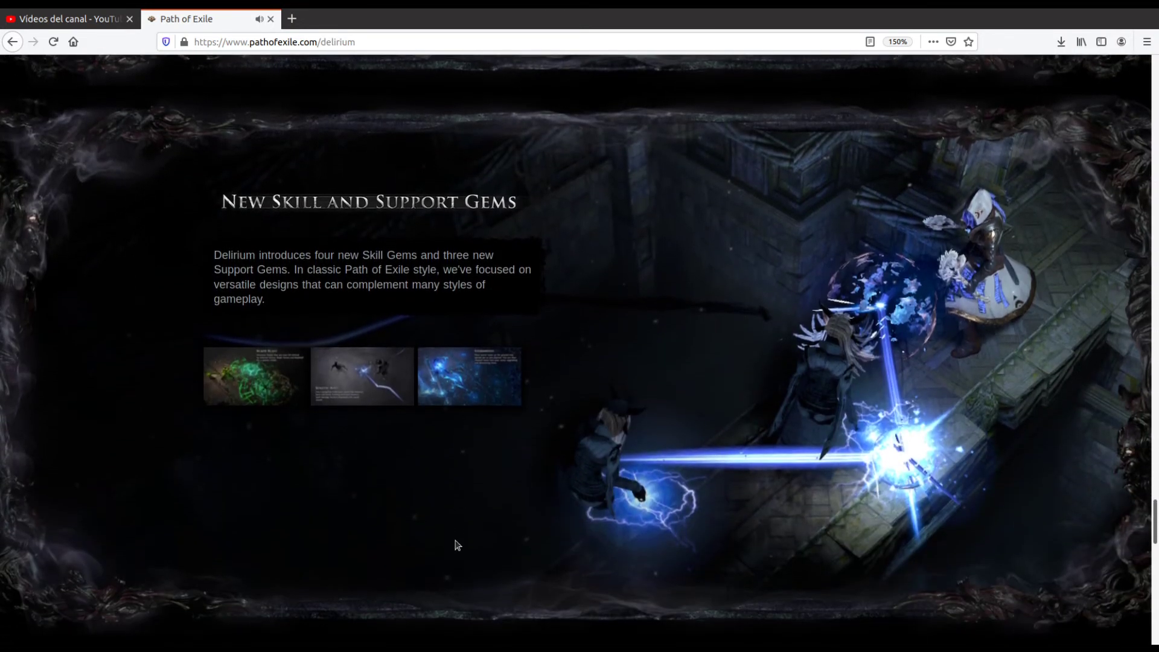